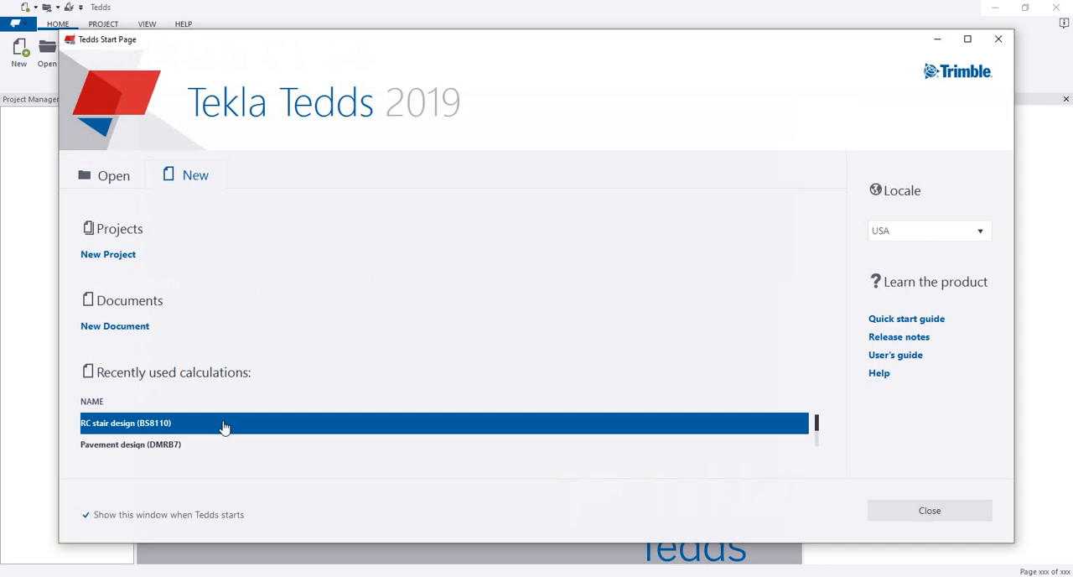
mouse_move(748, 111)
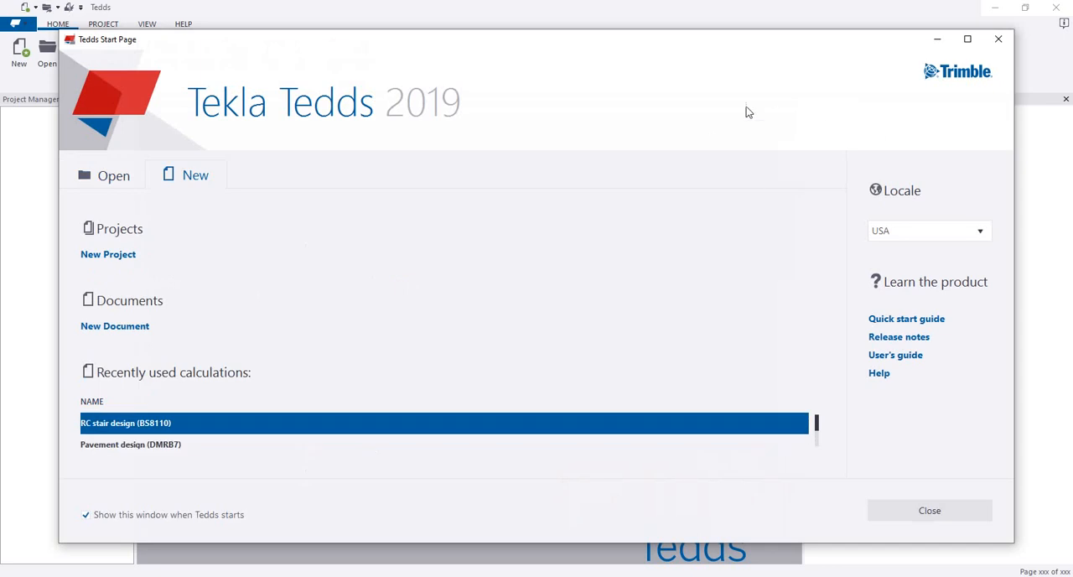
Step: Untick 'Show this window when Tedds starts' and close the Start Page
click(86, 514)
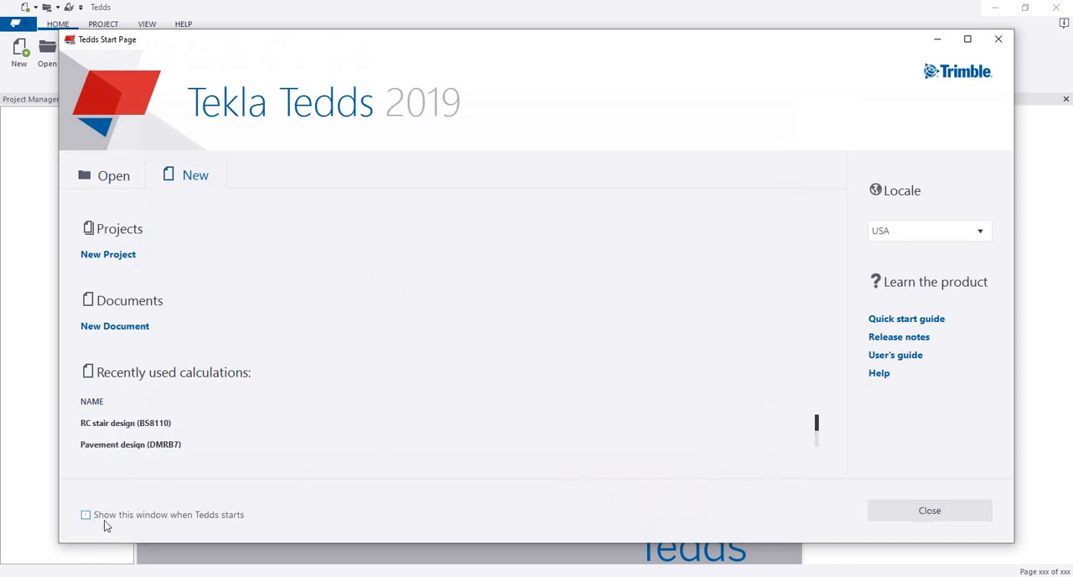
click(85, 514)
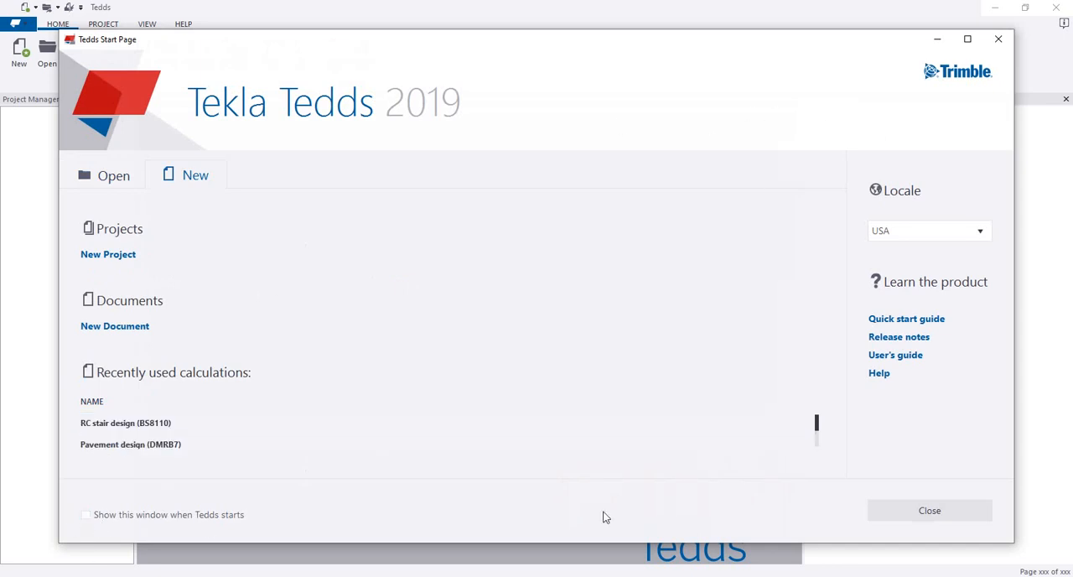
click(929, 509)
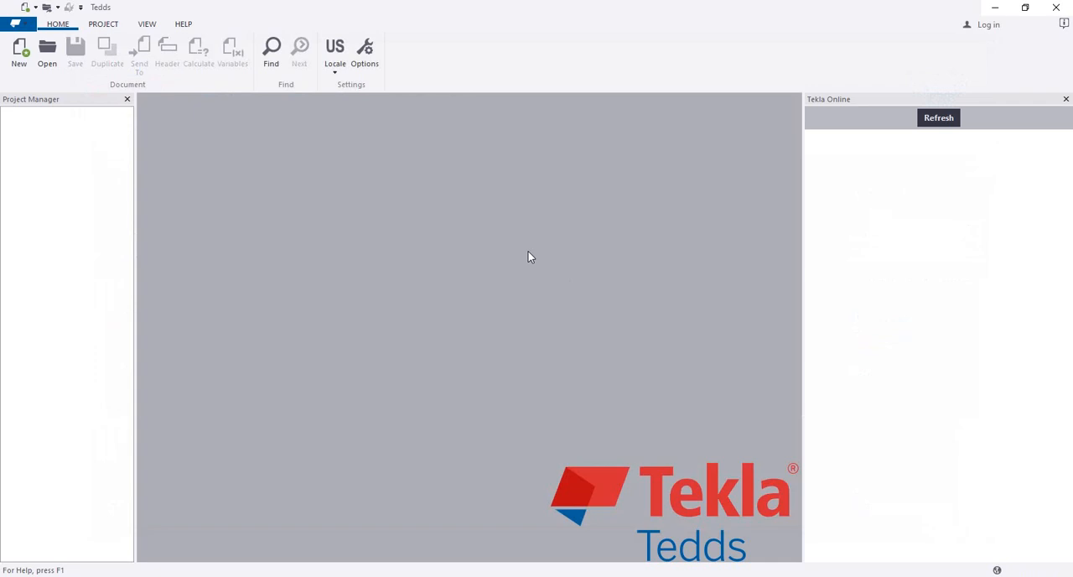
mouse_move(434, 211)
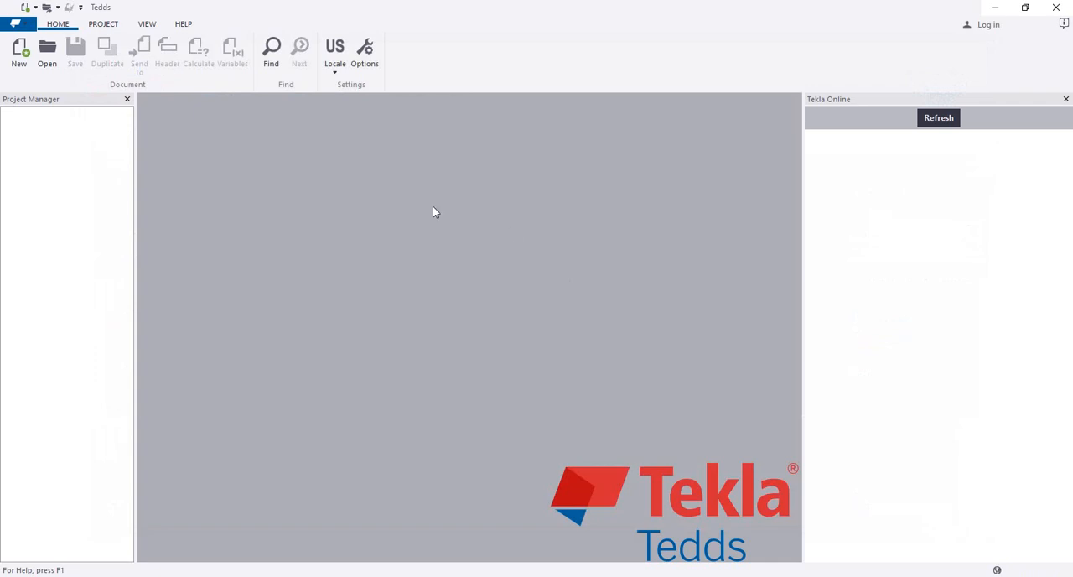
click(334, 52)
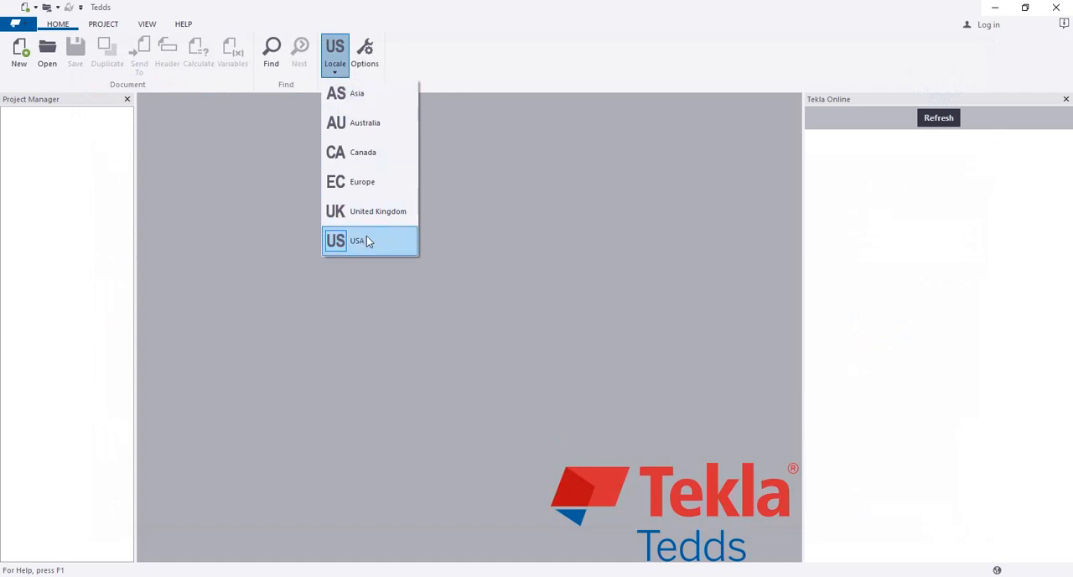
mouse_move(357, 93)
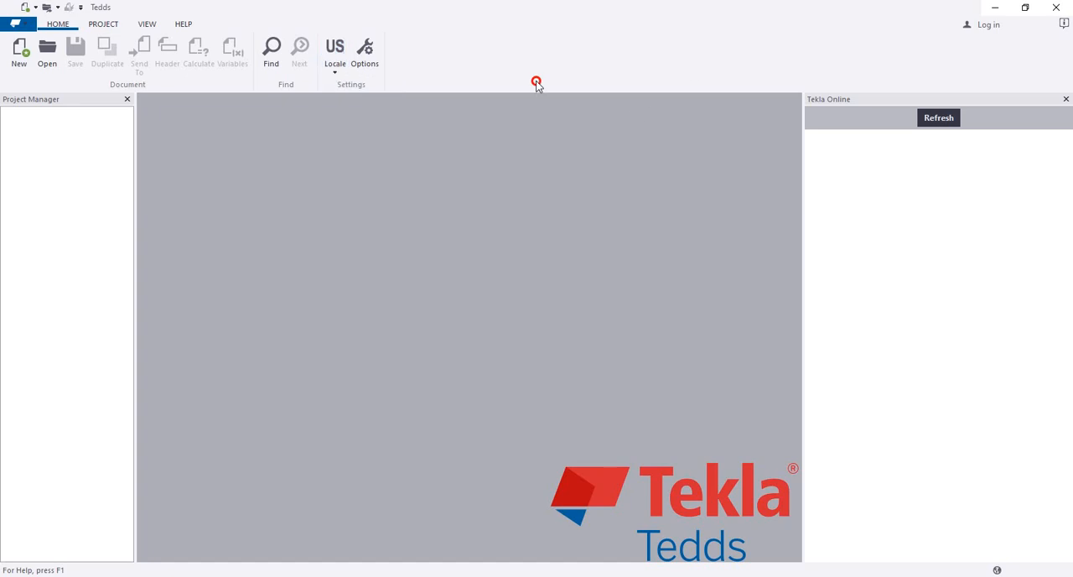
click(334, 52)
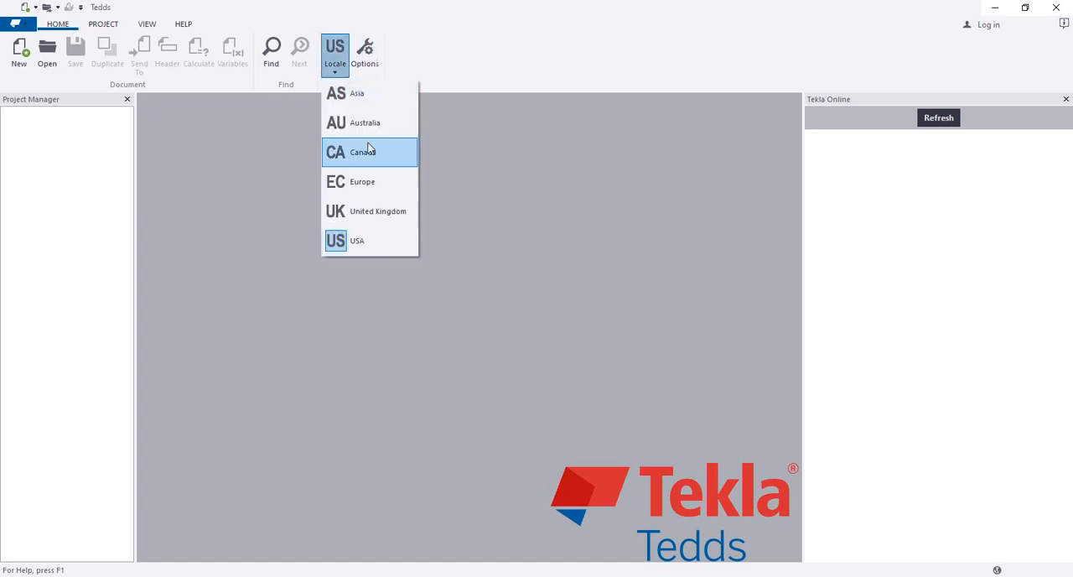
mouse_move(356, 93)
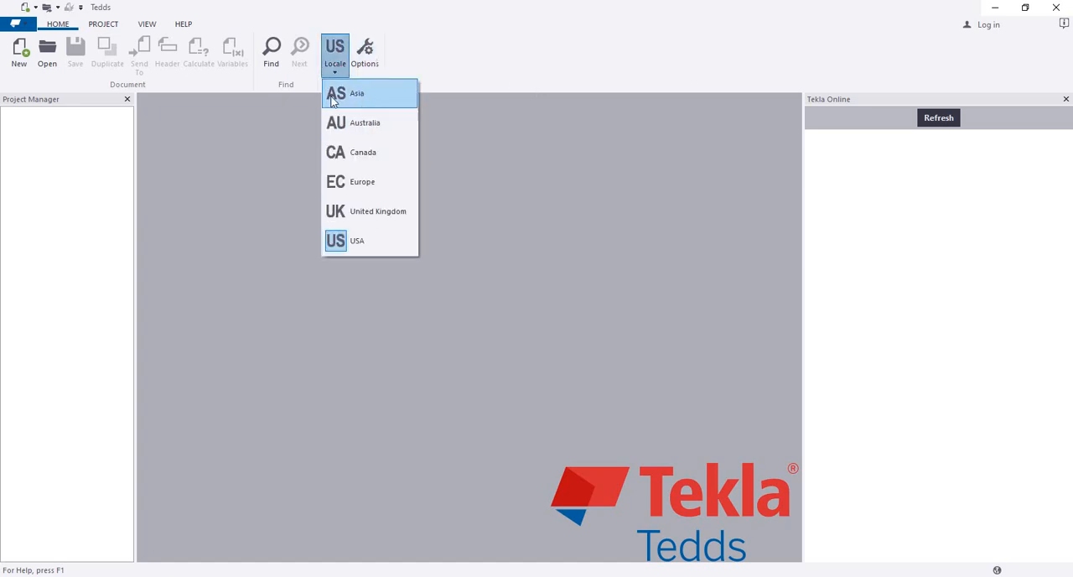
mouse_move(369, 211)
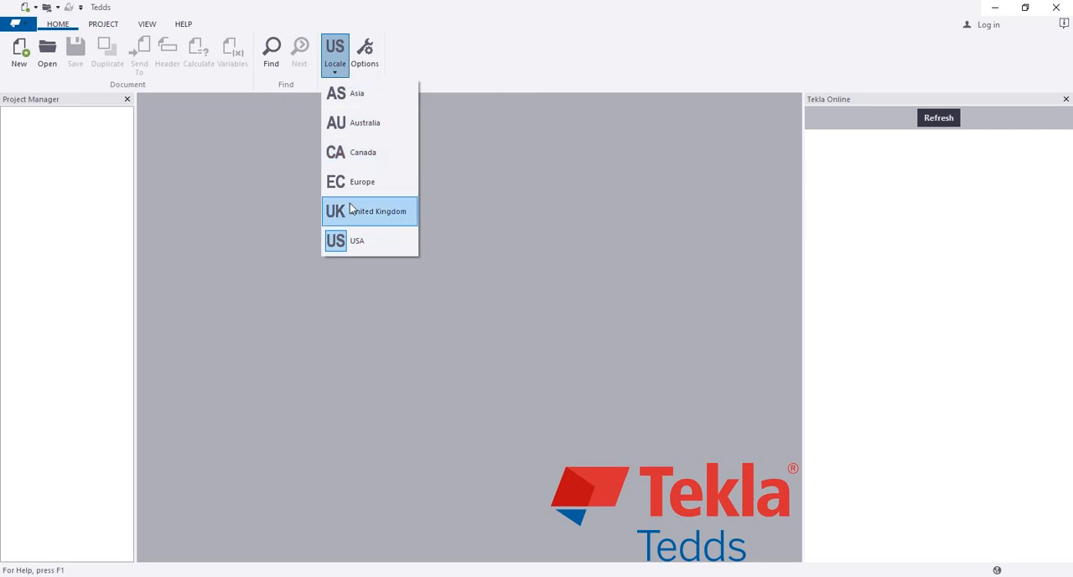
mouse_move(357, 241)
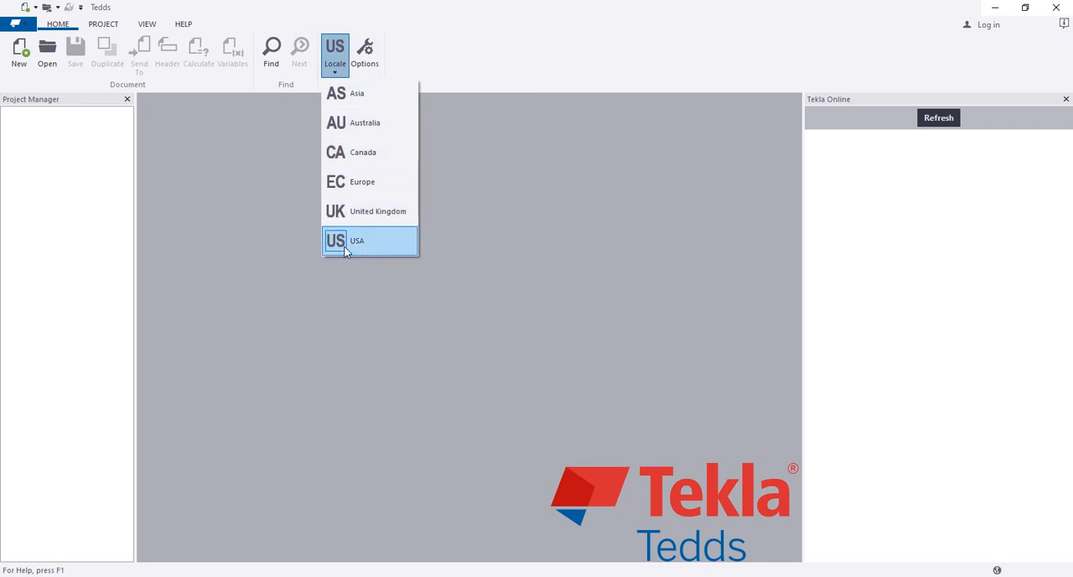
click(357, 241)
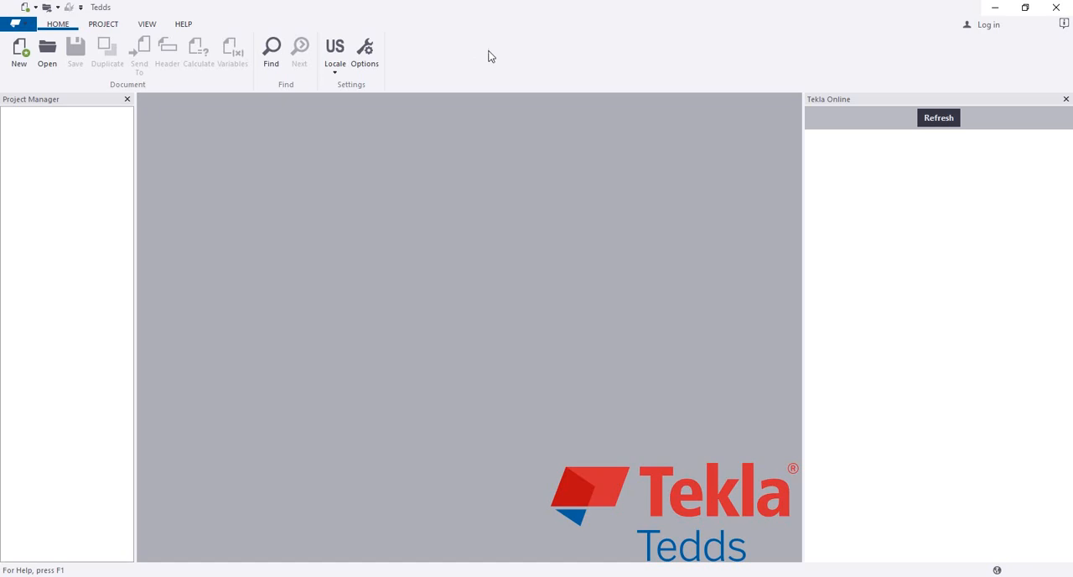
Step: In Options, browse the environment, default document template, default view and header pages
click(364, 51)
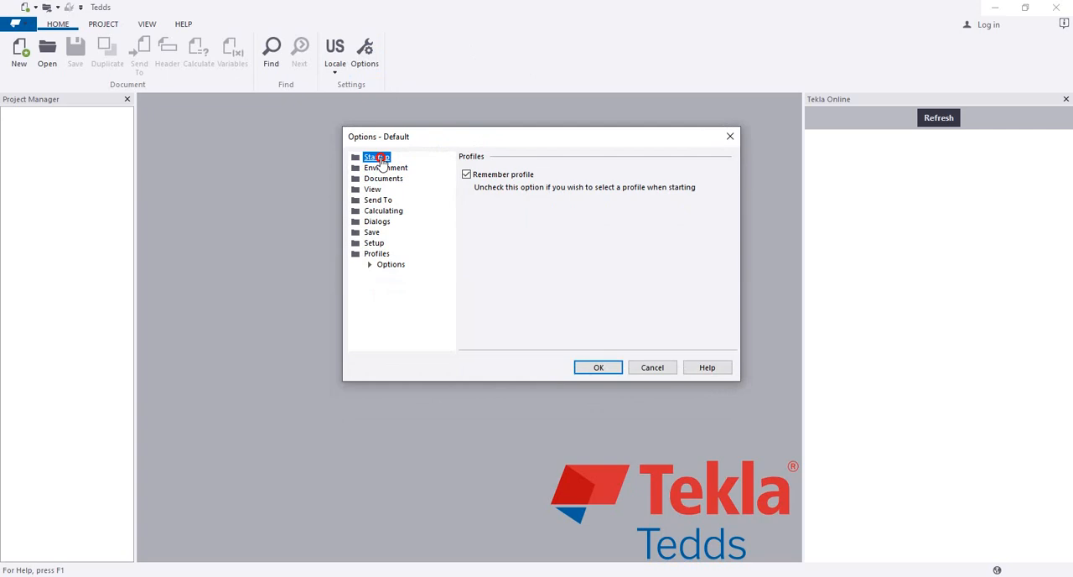
click(386, 167)
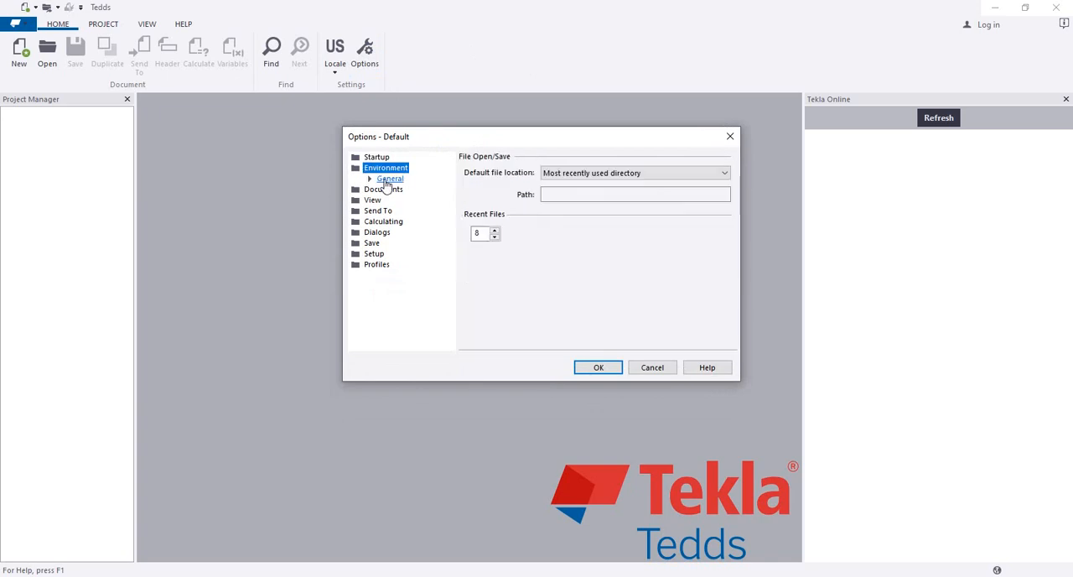
click(384, 178)
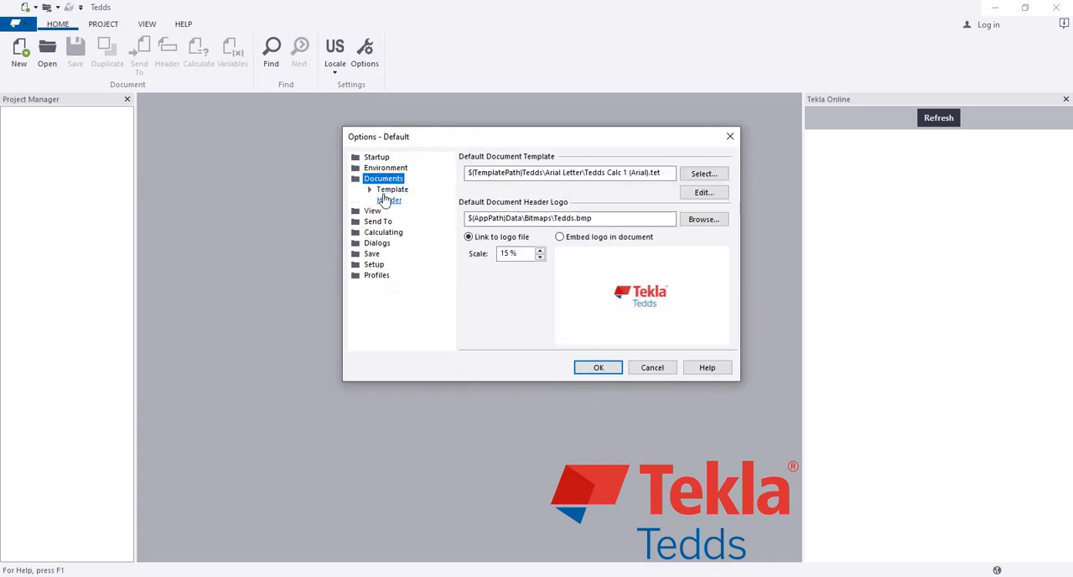
click(372, 189)
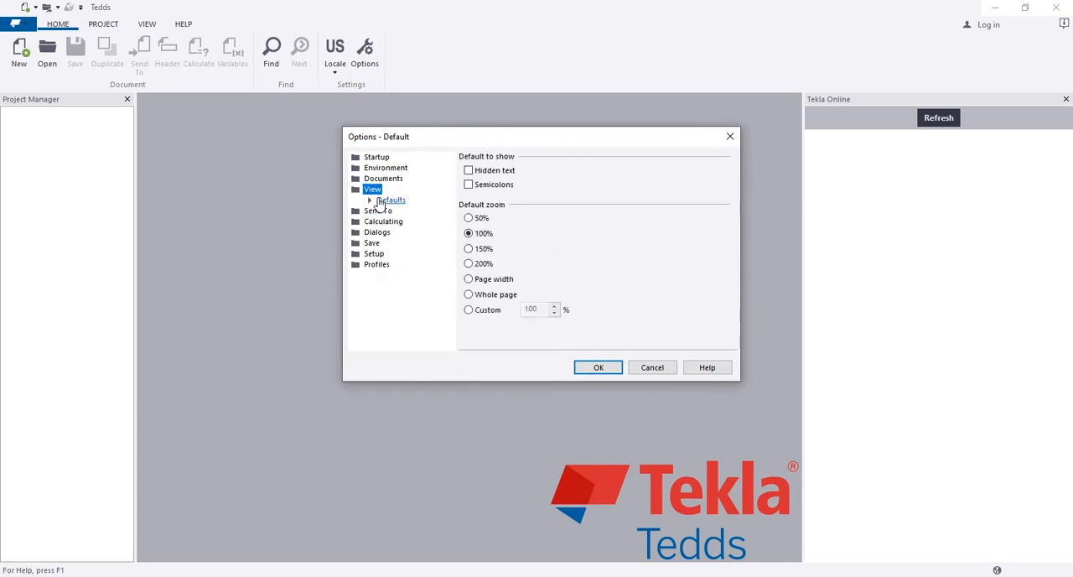
click(388, 199)
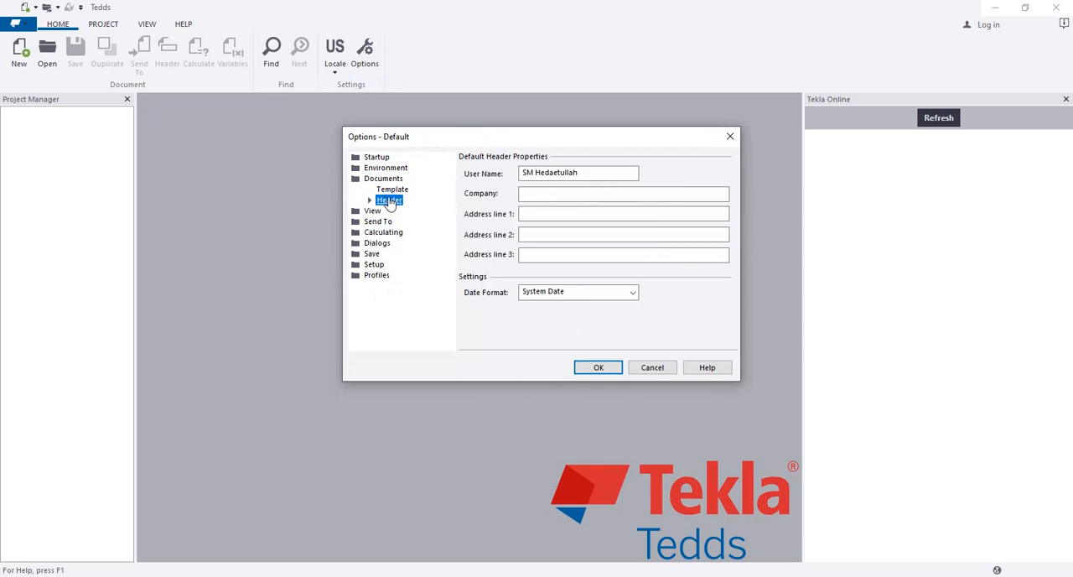
Step: Review the default header properties, including the Date Format setting
click(623, 193)
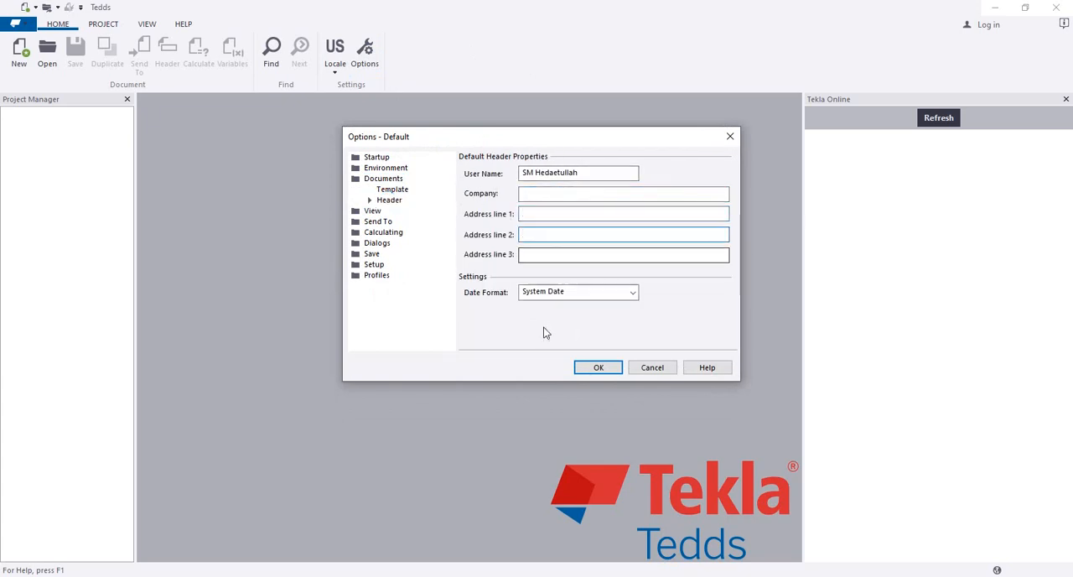
click(623, 234)
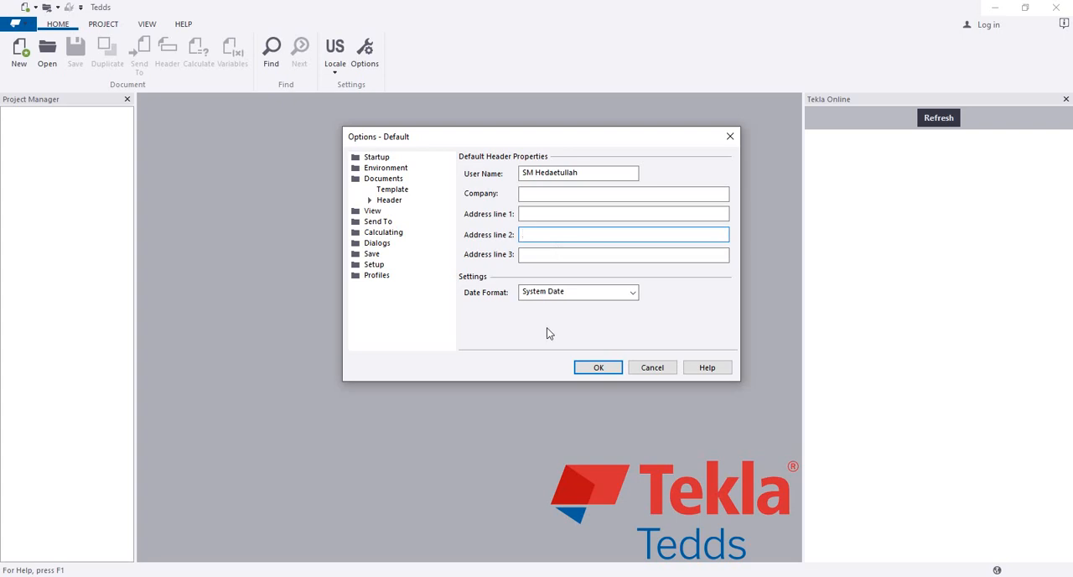
drag(546, 135, 515, 132)
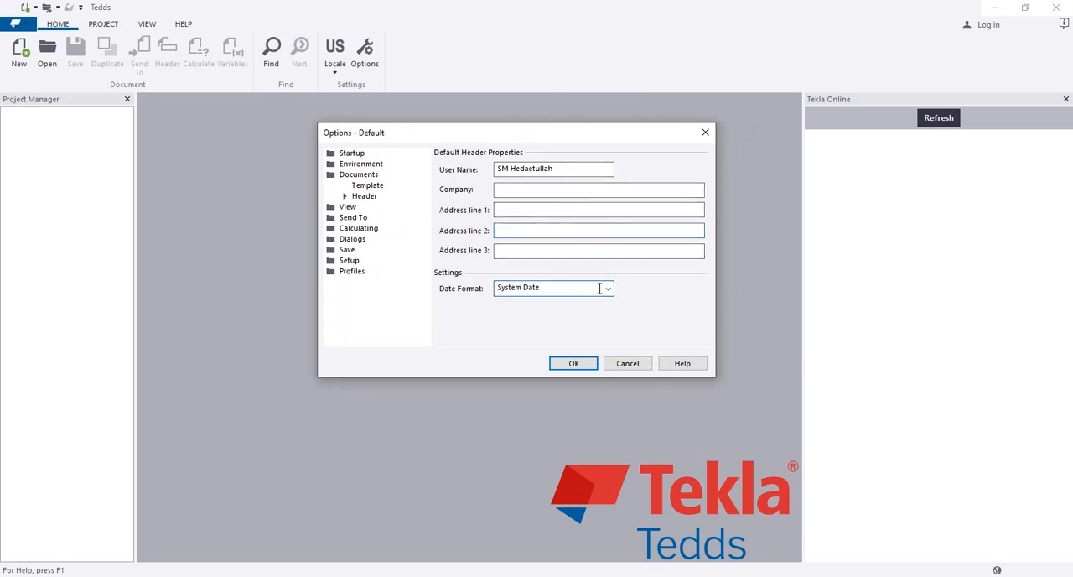
click(606, 288)
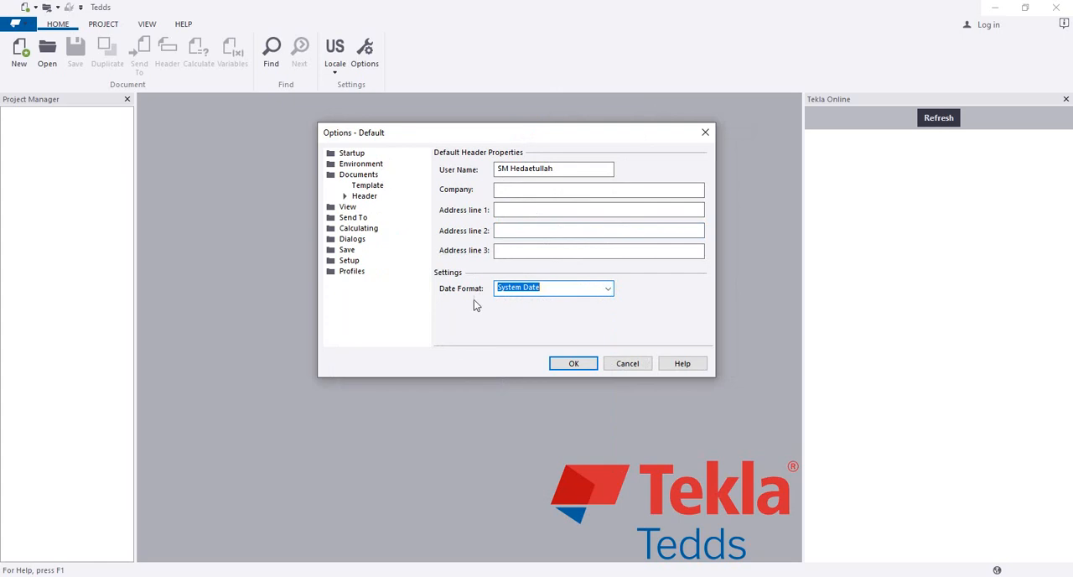
Step: Revisit the default view settings, view the Profiles page, then close Options
click(347, 184)
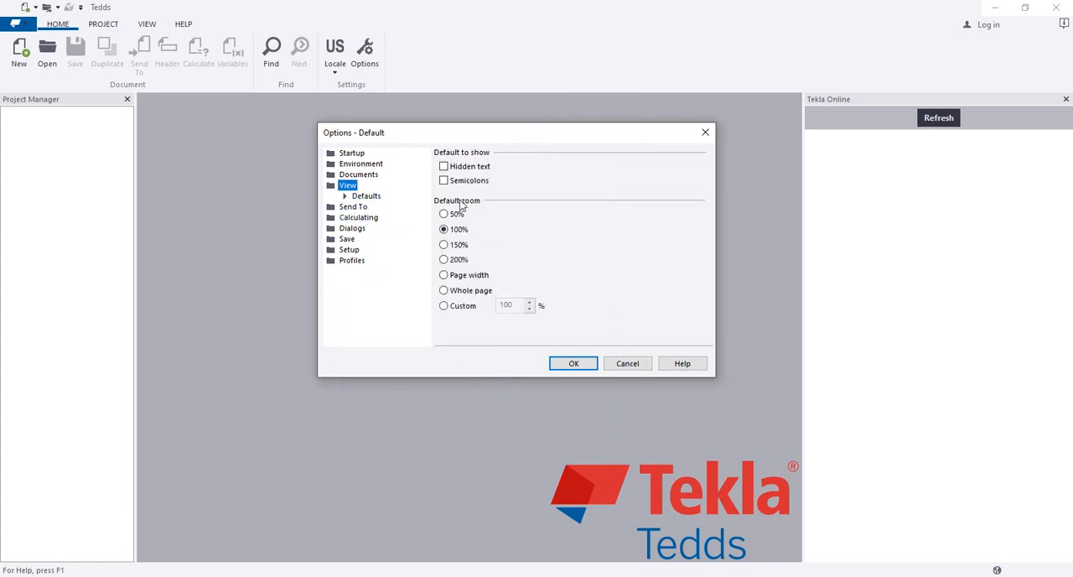
click(358, 207)
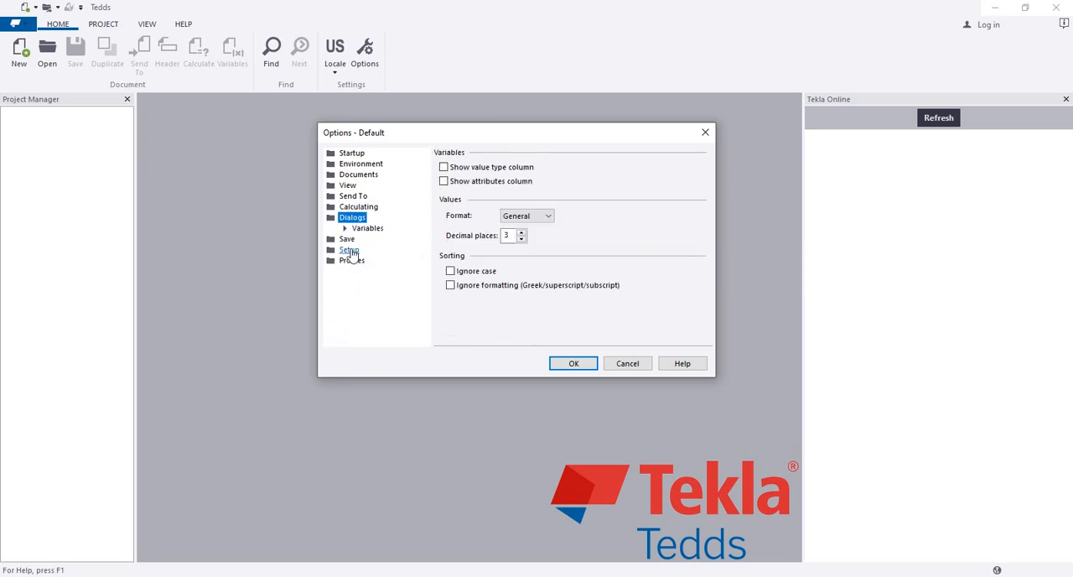
click(349, 238)
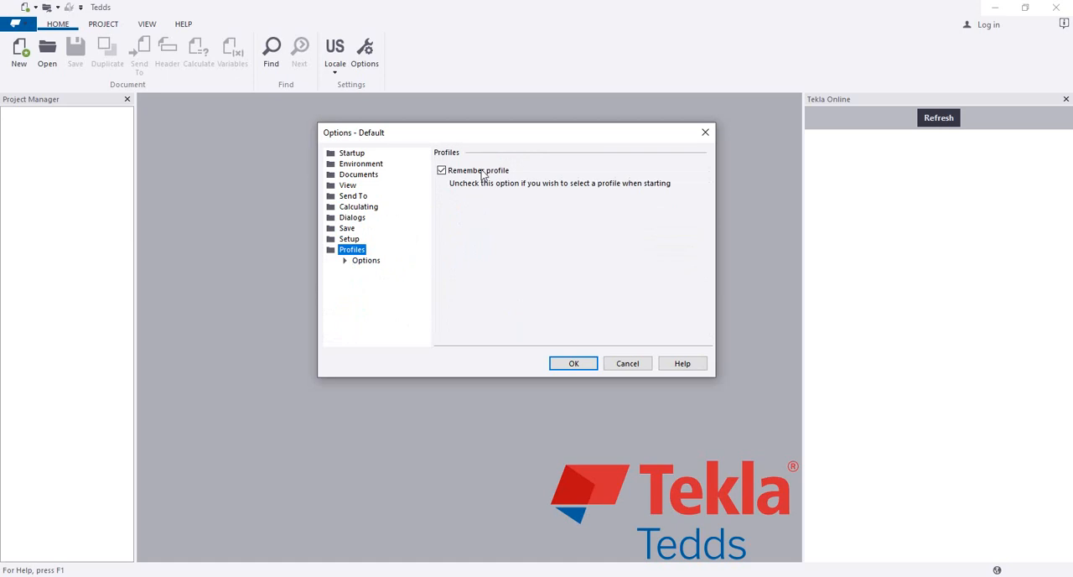
click(573, 362)
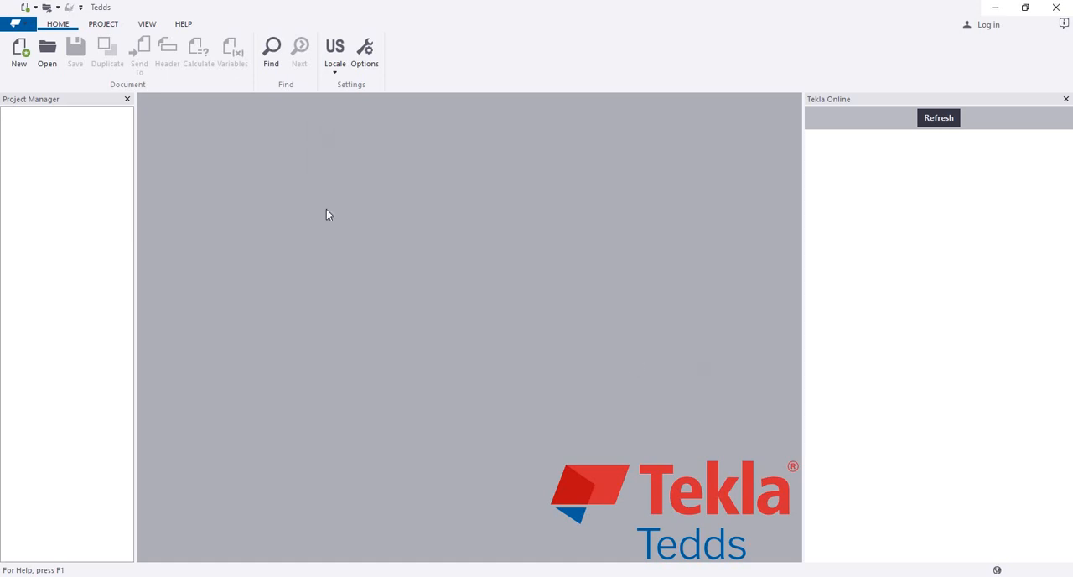
mouse_move(47, 50)
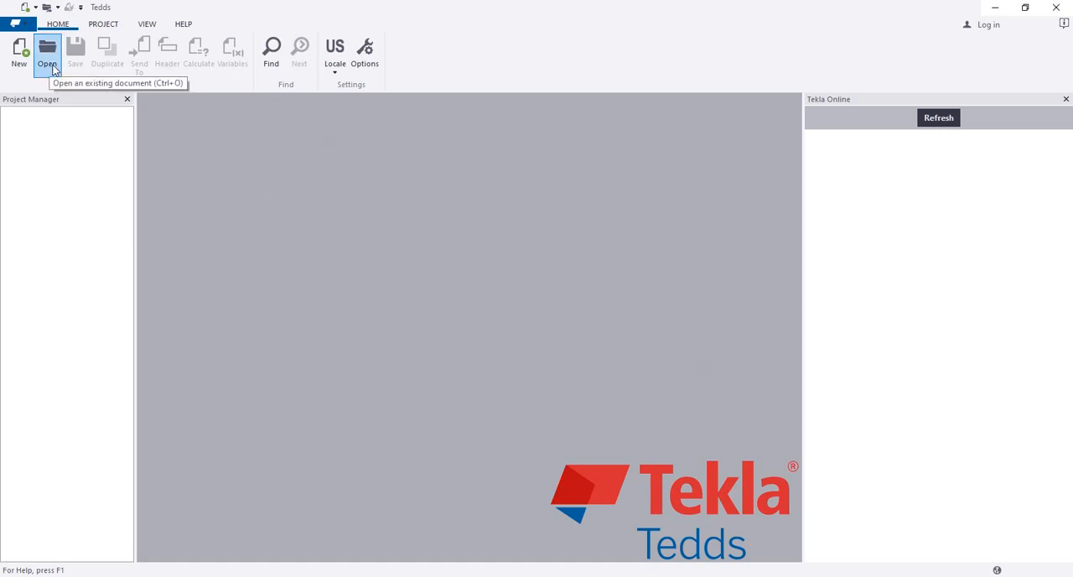
click(47, 50)
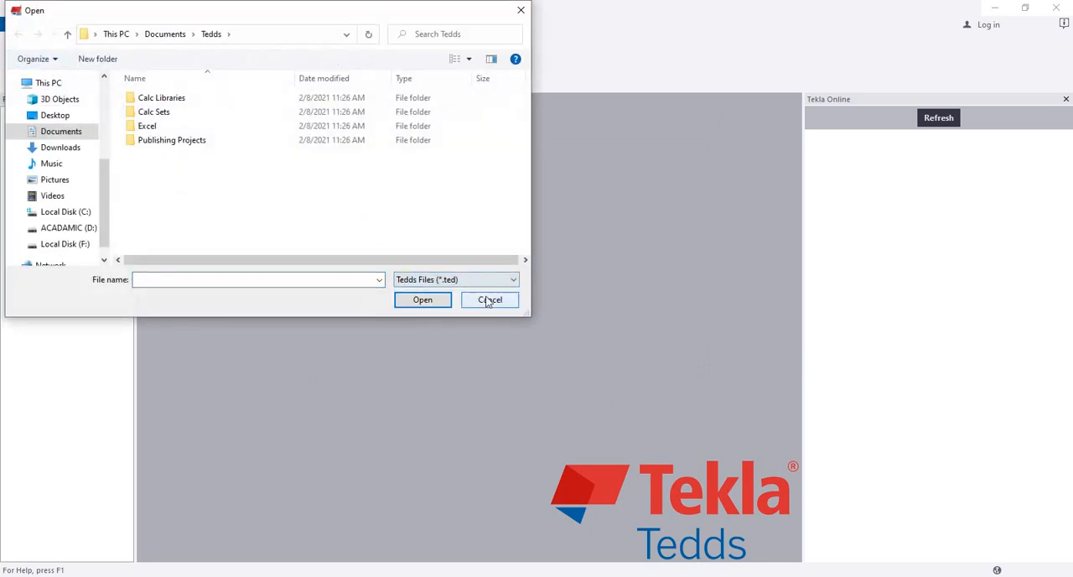
click(490, 299)
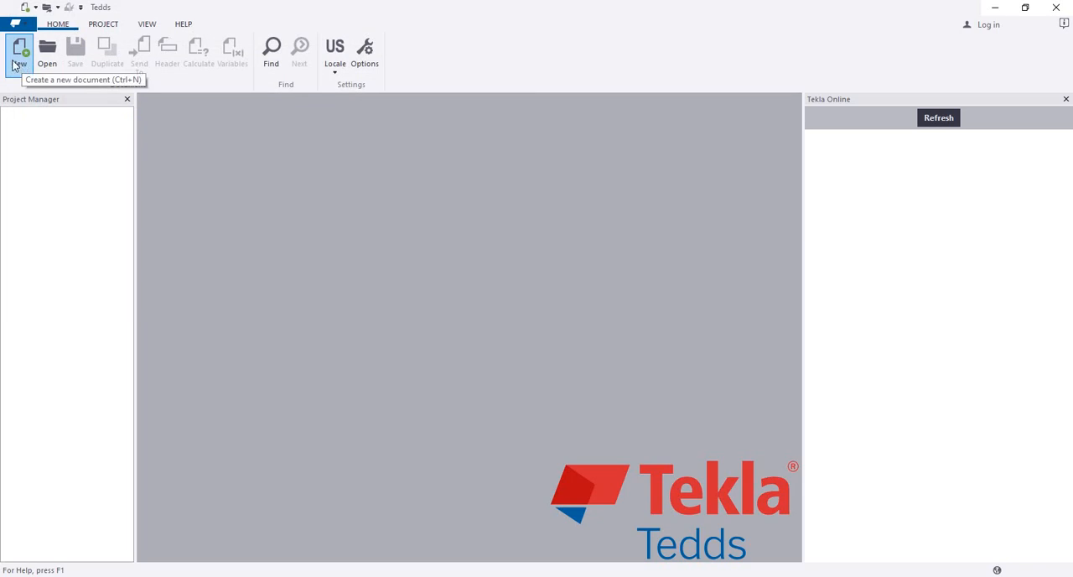
click(103, 24)
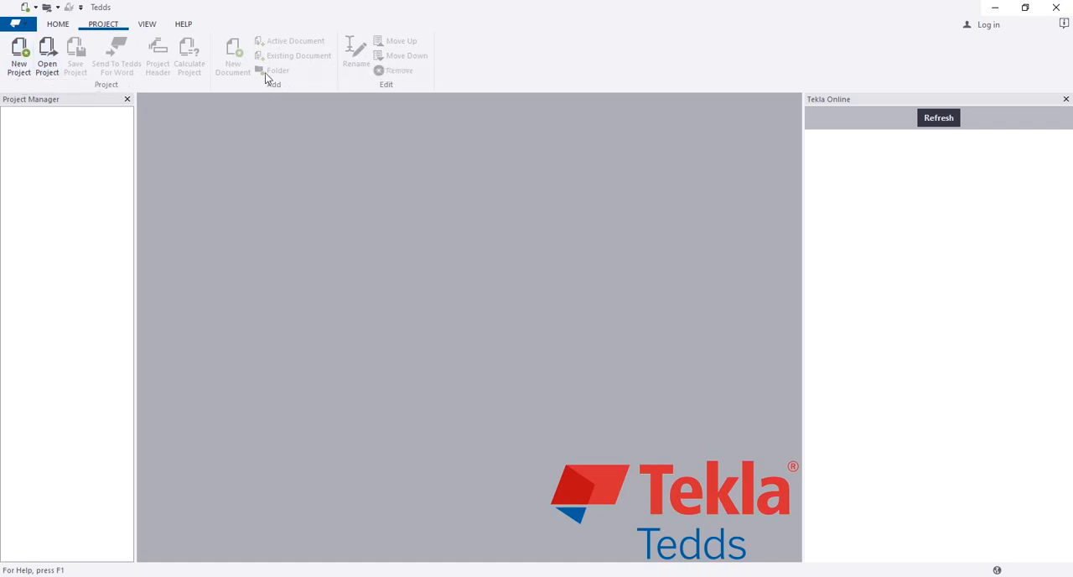
click(146, 24)
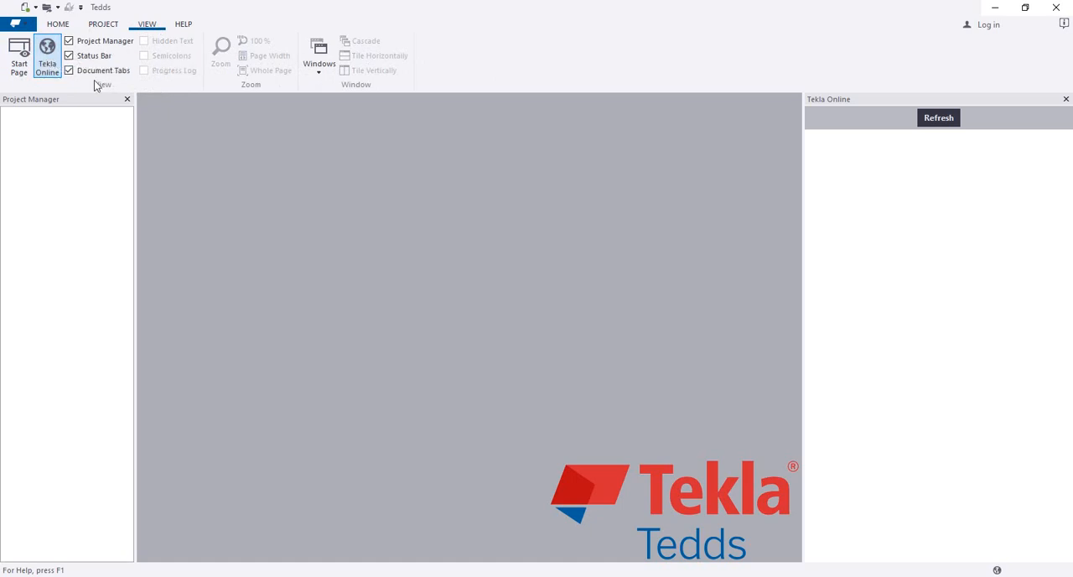
mouse_move(103, 71)
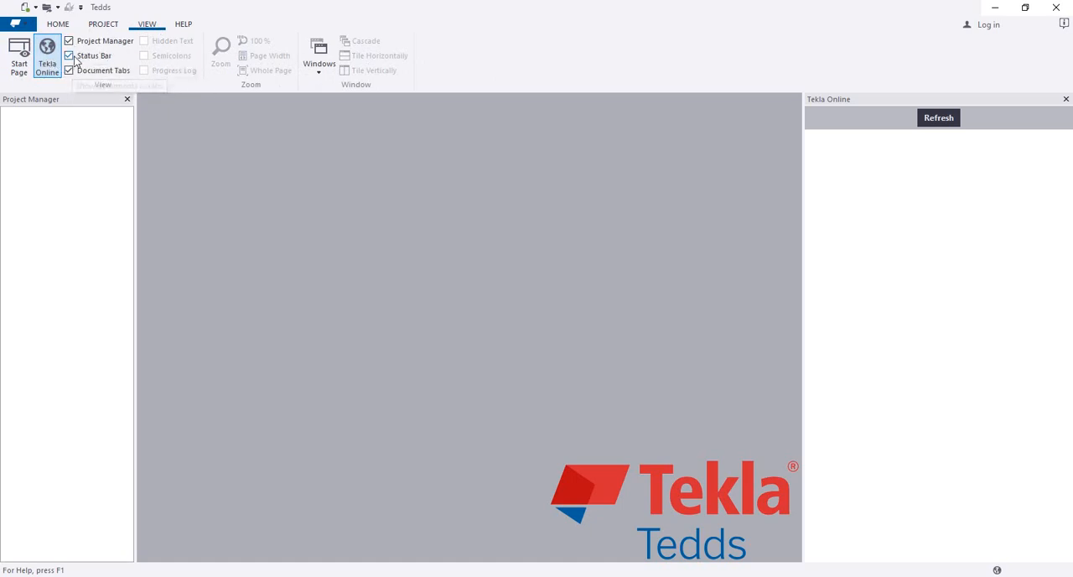
click(183, 23)
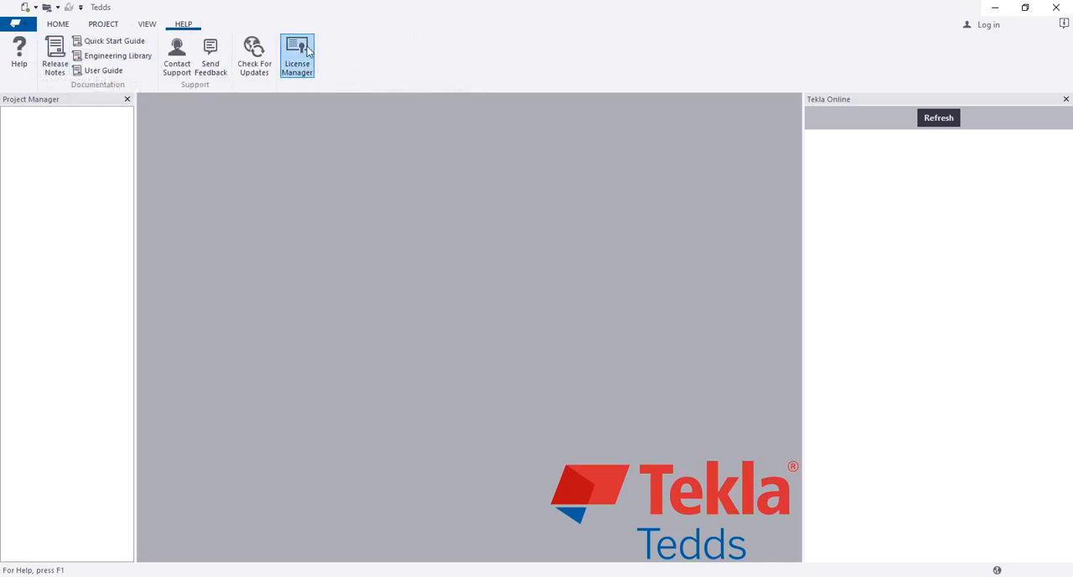
mouse_move(325, 56)
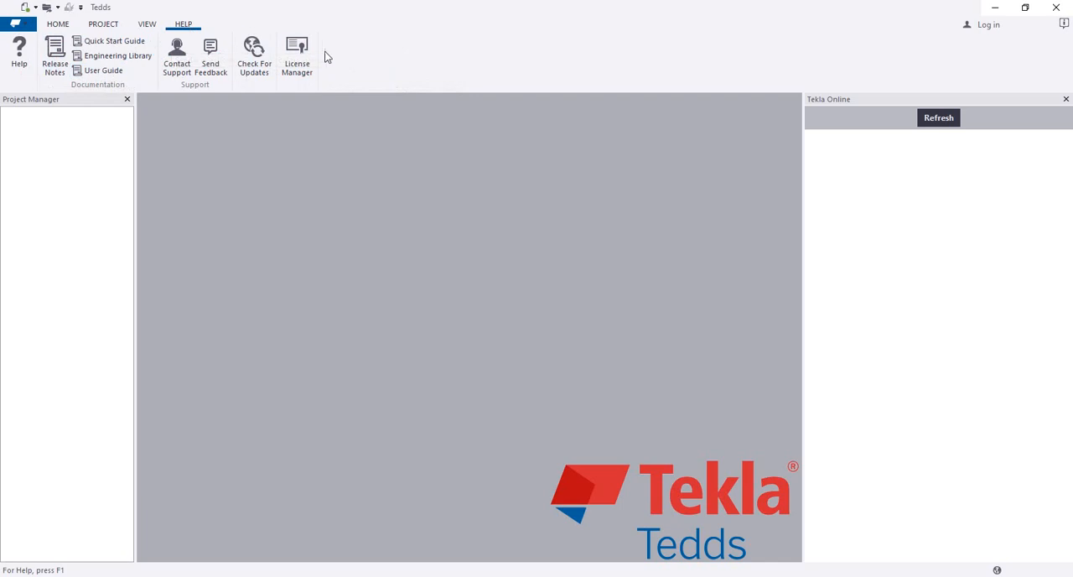
click(58, 24)
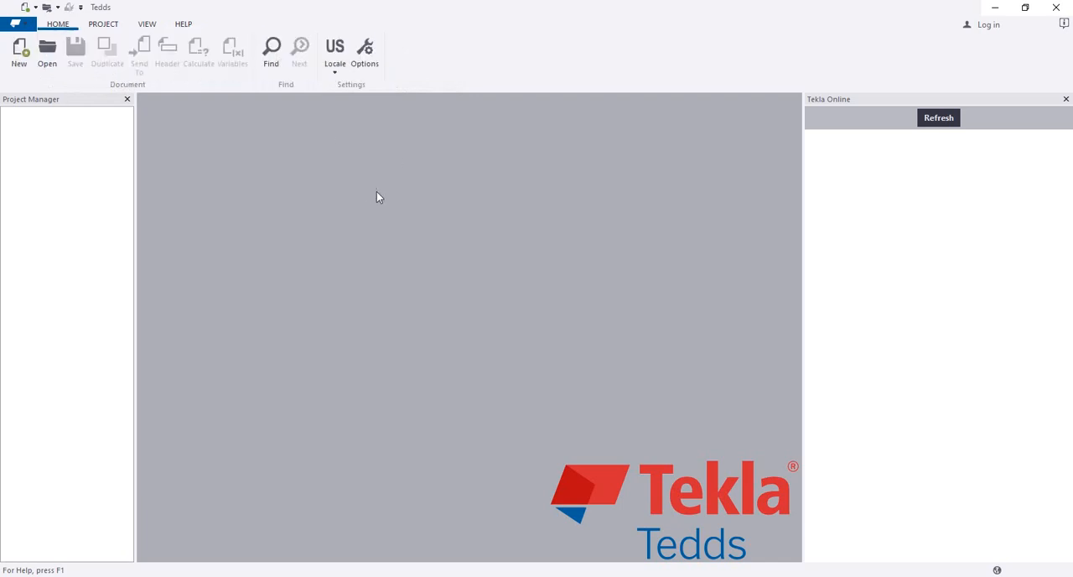
mouse_move(408, 228)
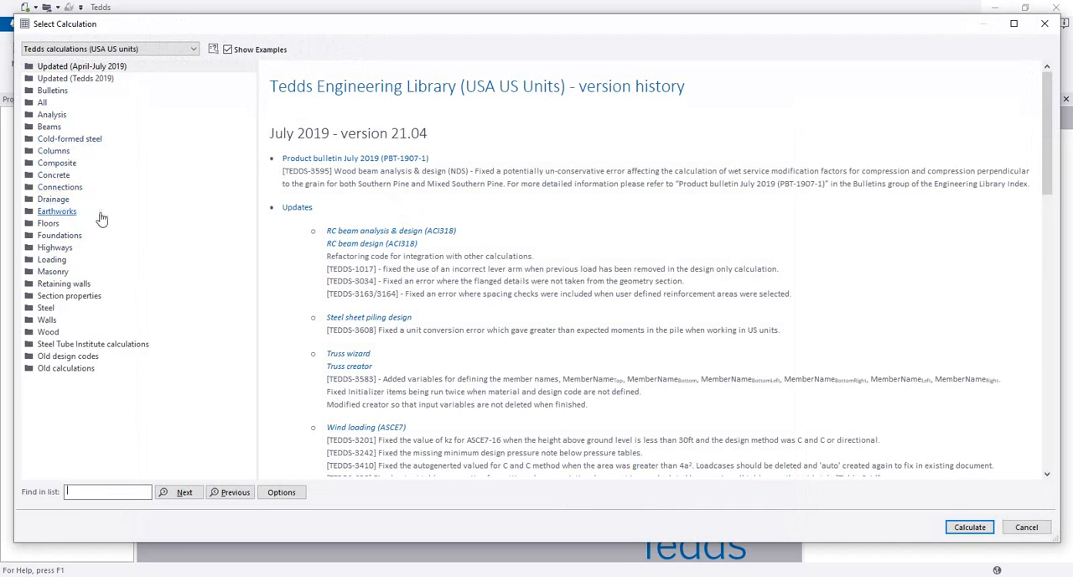
mouse_move(92, 227)
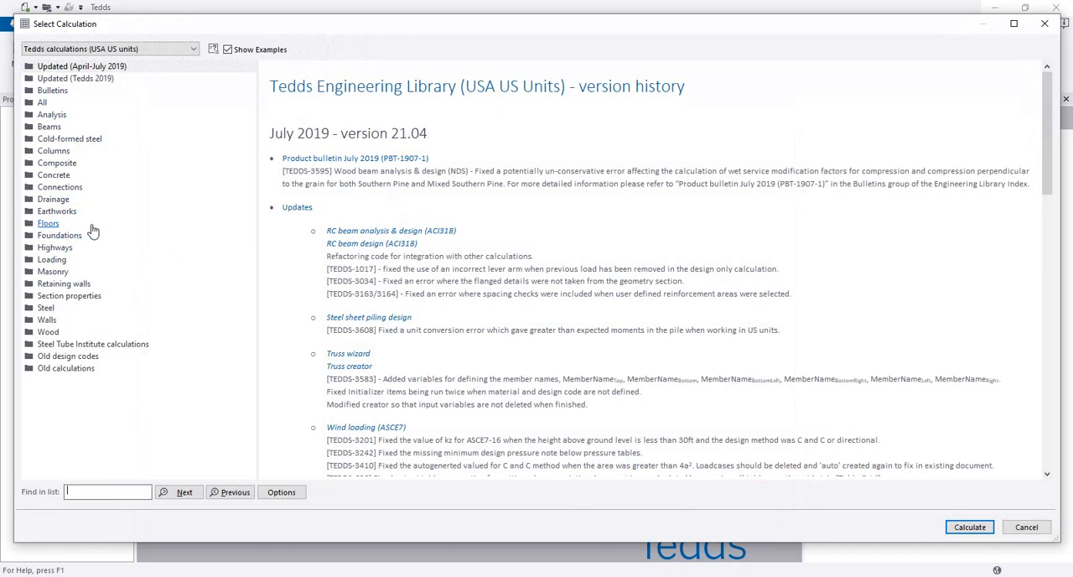
mouse_move(53, 271)
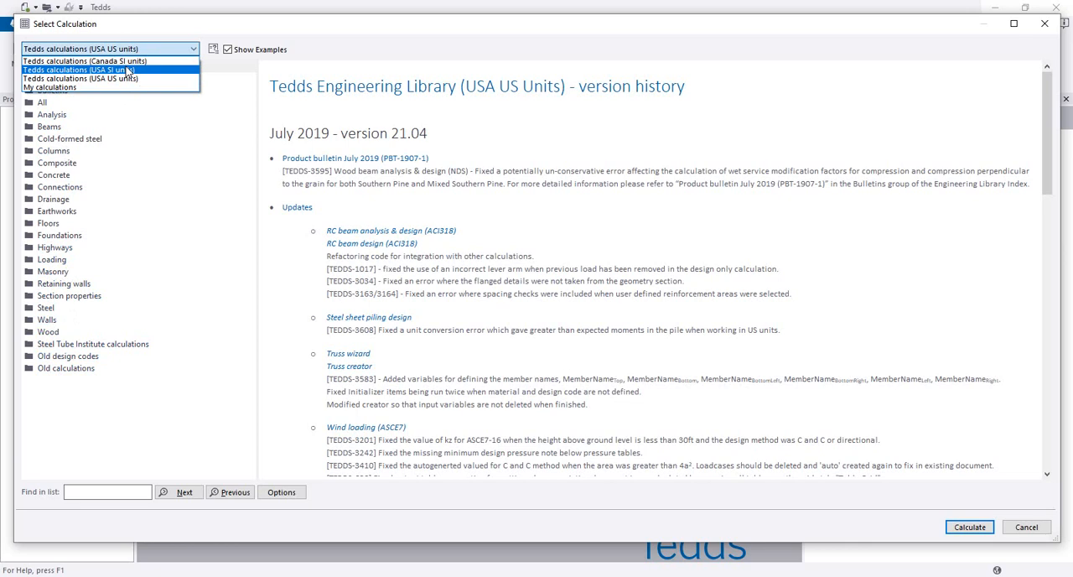
mouse_move(148, 73)
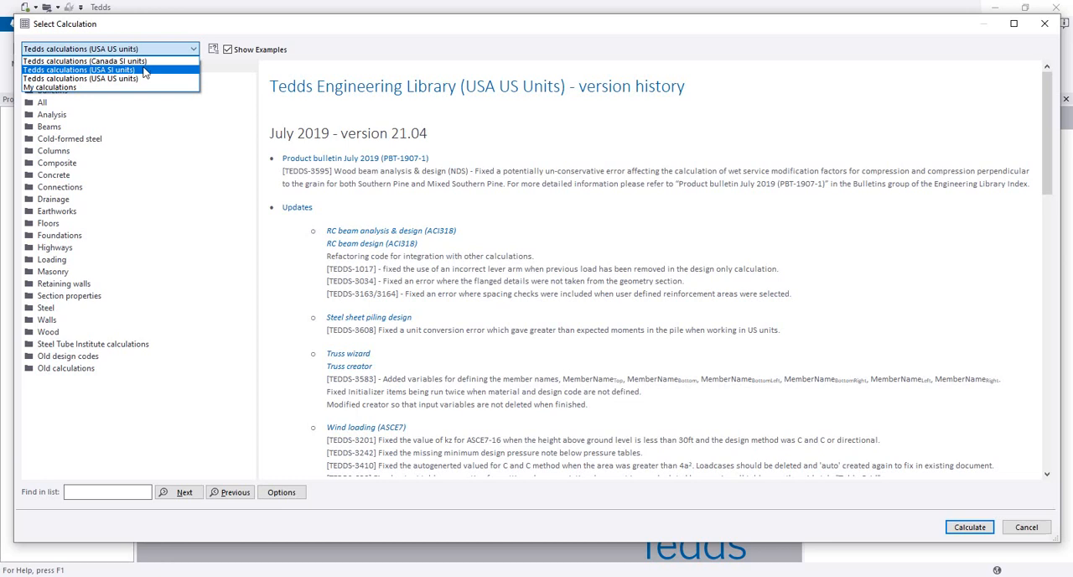
mouse_move(79, 79)
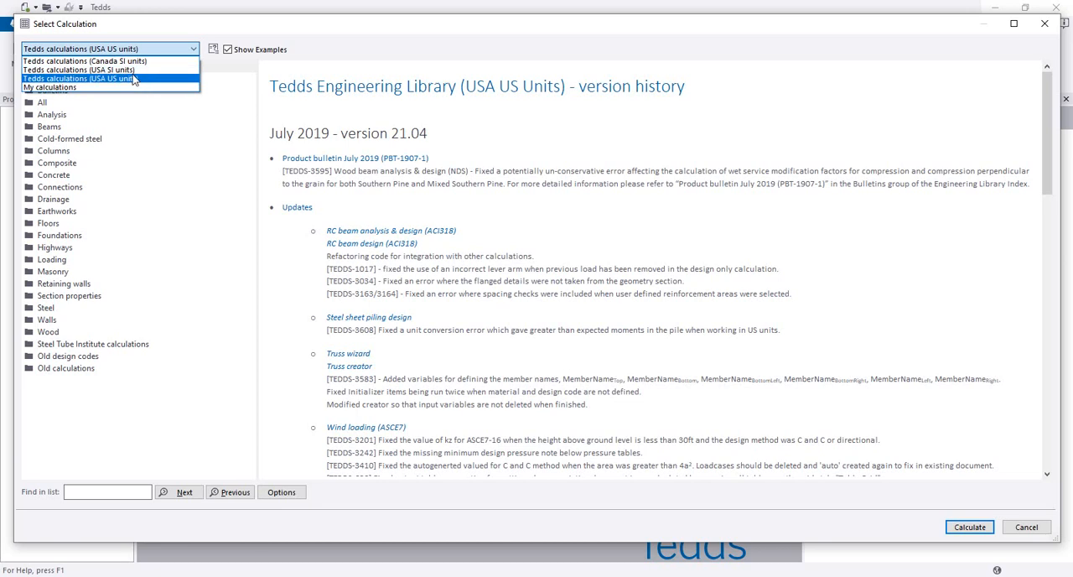
mouse_move(80, 70)
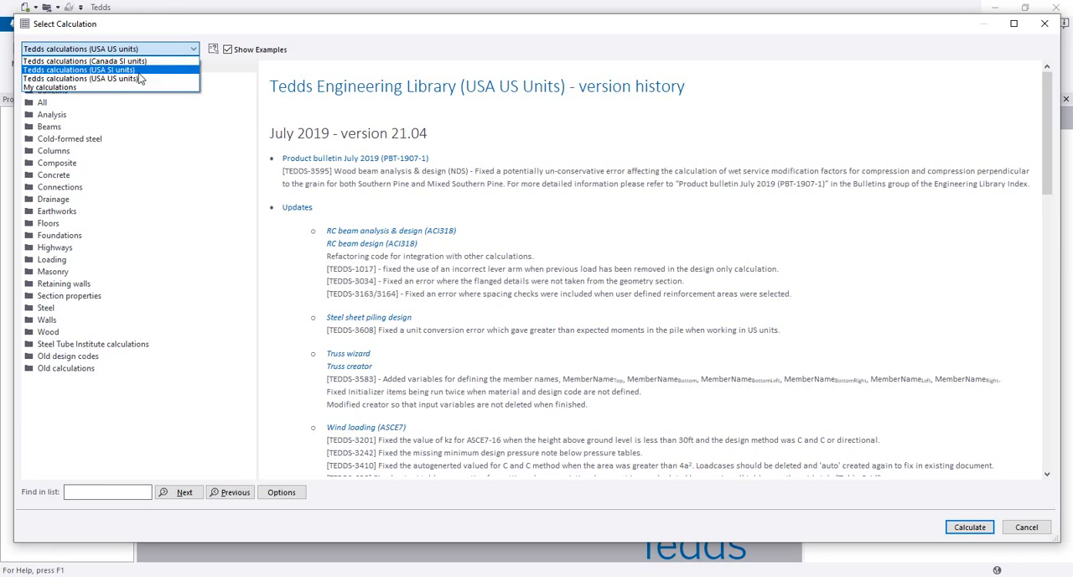
click(81, 78)
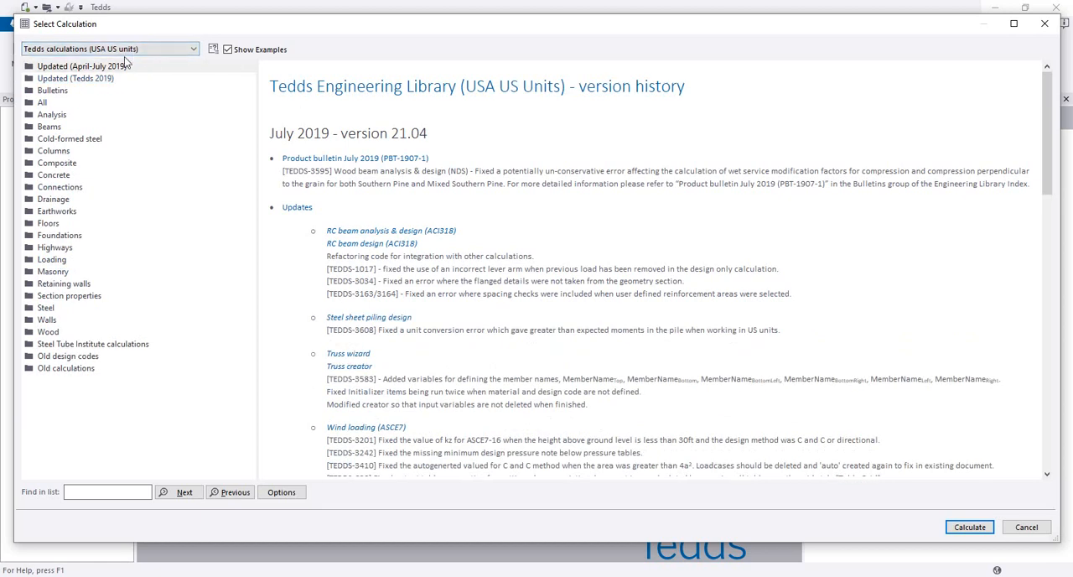
mouse_move(354, 114)
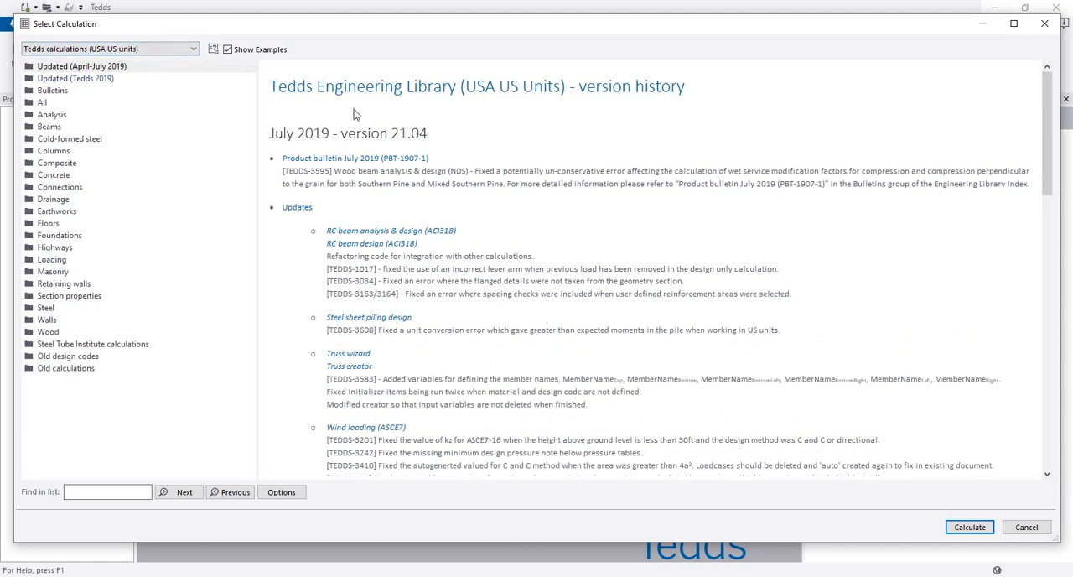
mouse_move(381, 122)
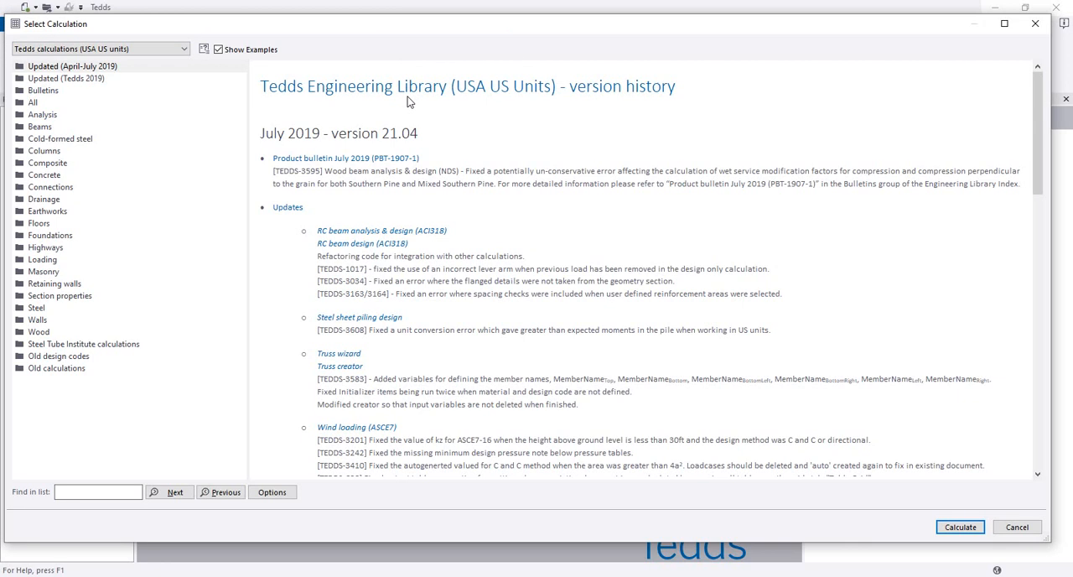
mouse_move(461, 126)
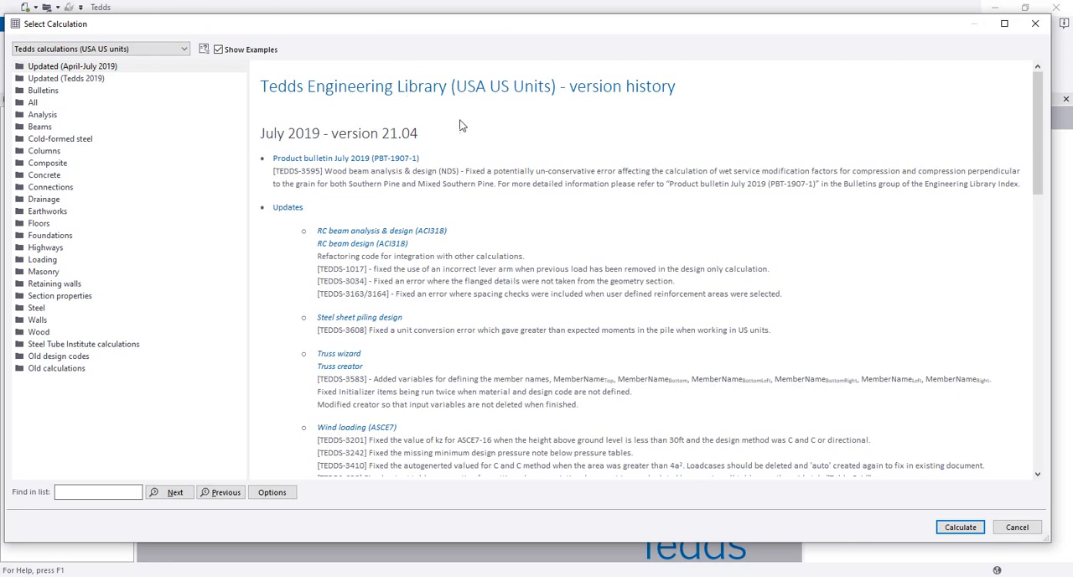
scroll(down, 3)
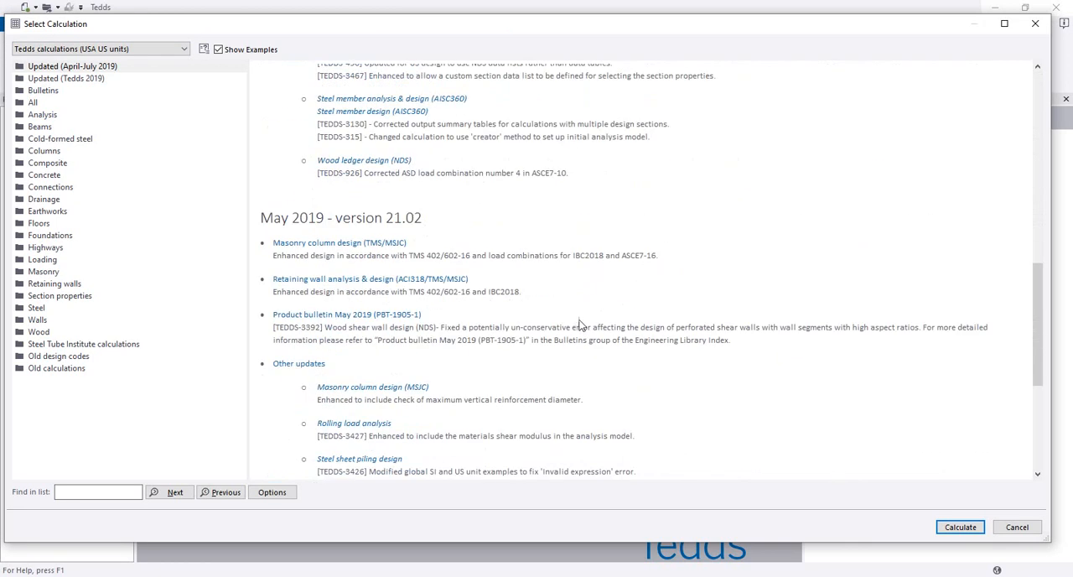